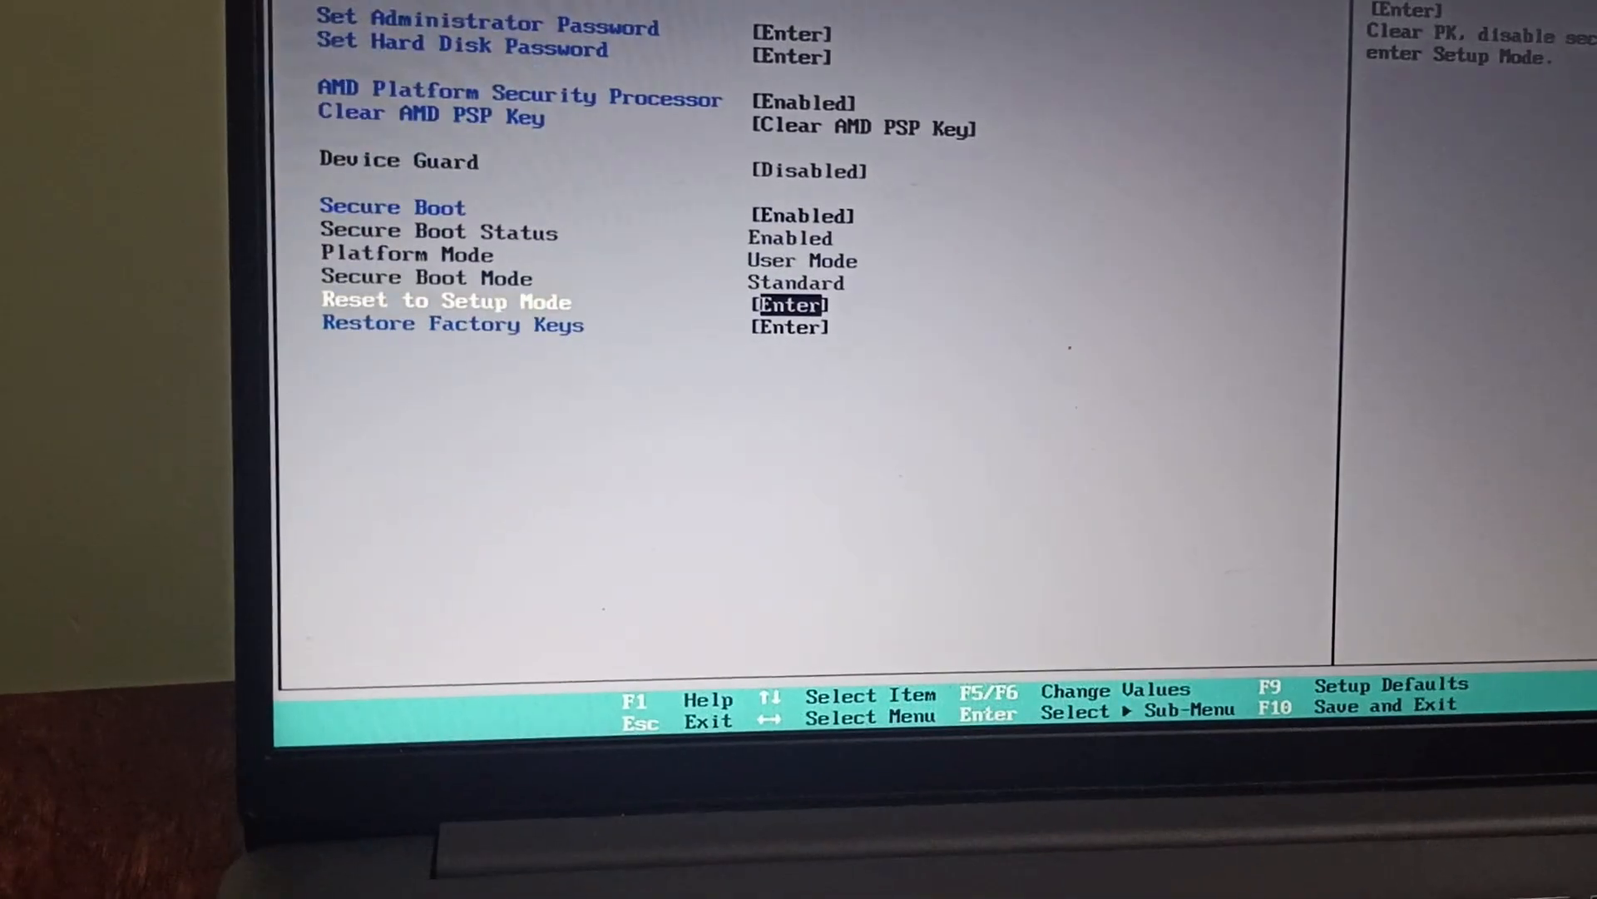
Step: Highlight Reset to Setup Mode in the Security menu and bring up its Notice confirmation
{"action": "key", "text": "Down"}
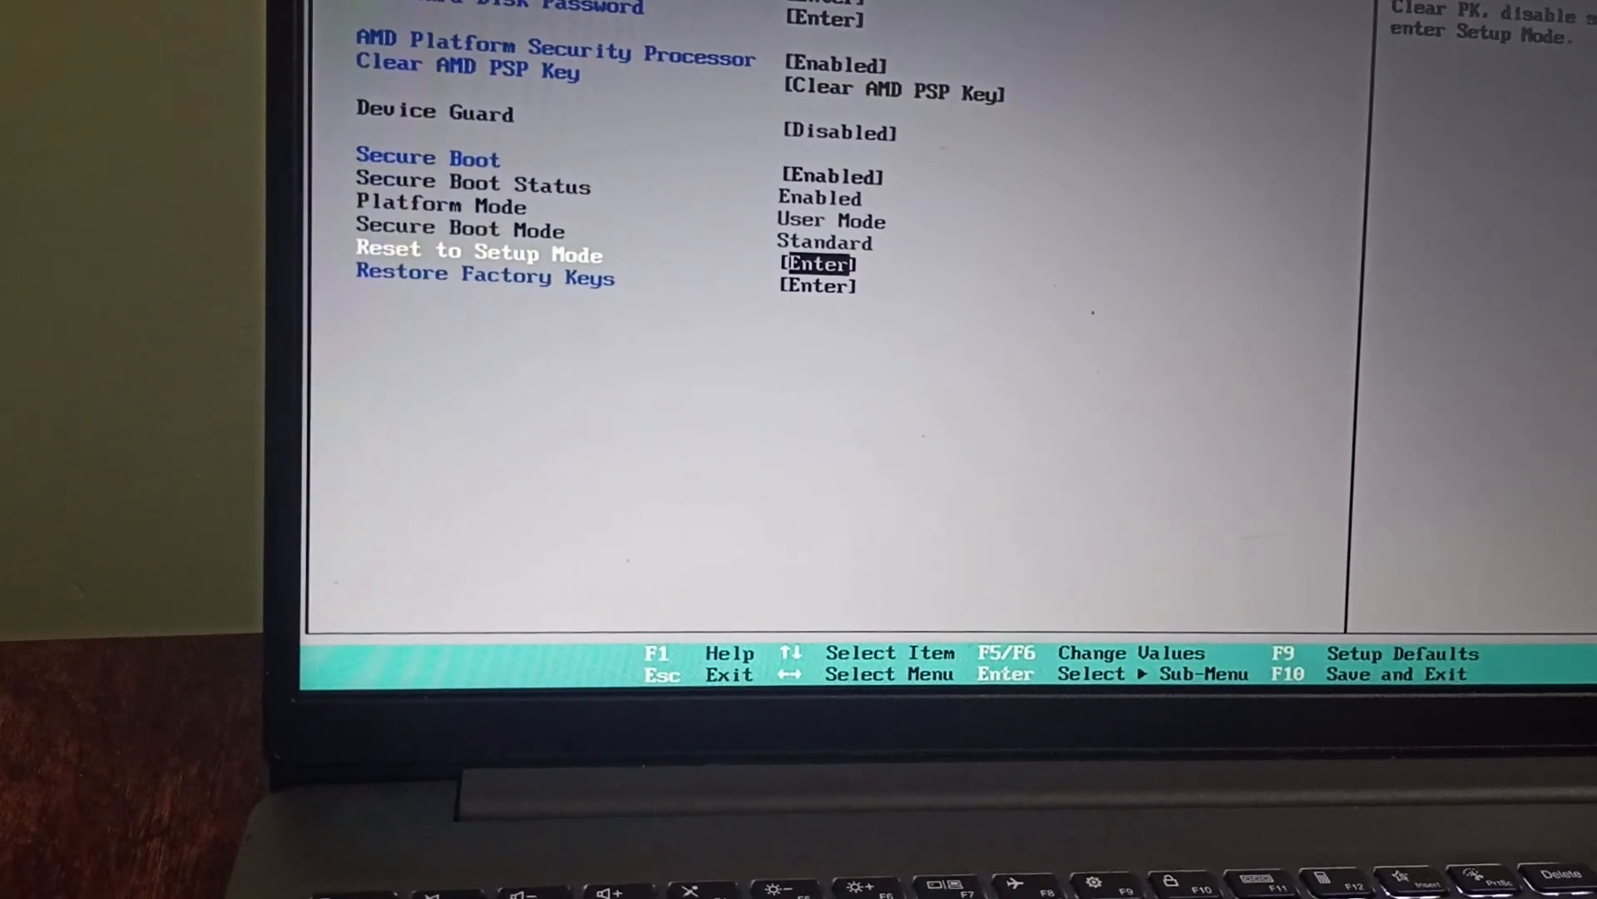
{"action": "key", "text": "Down"}
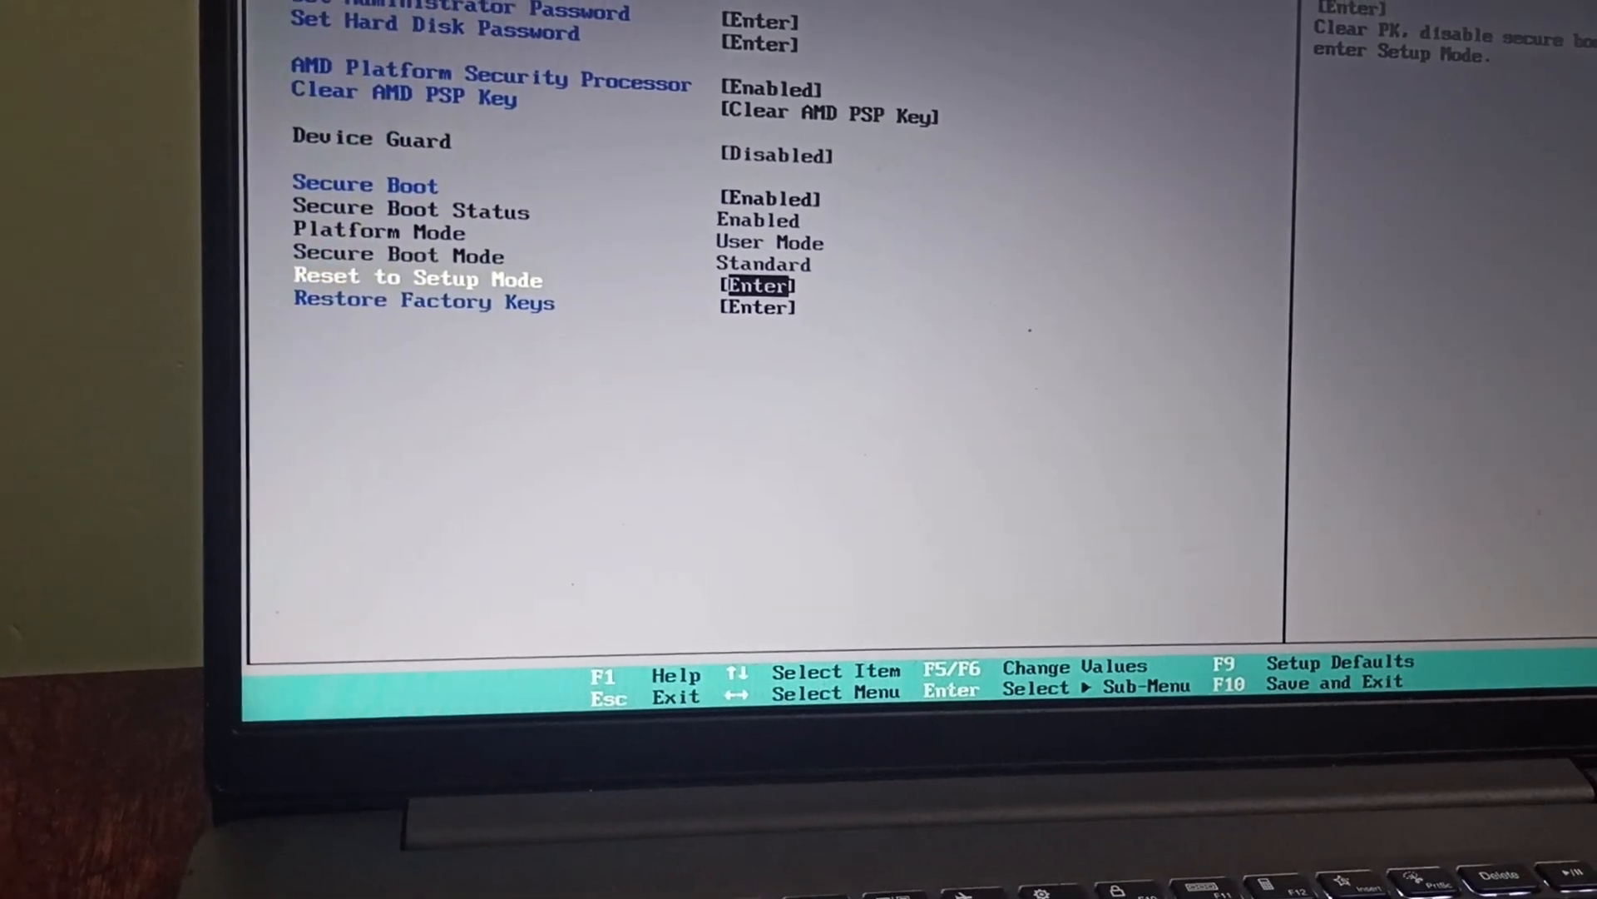
{"action": "key", "text": "Enter"}
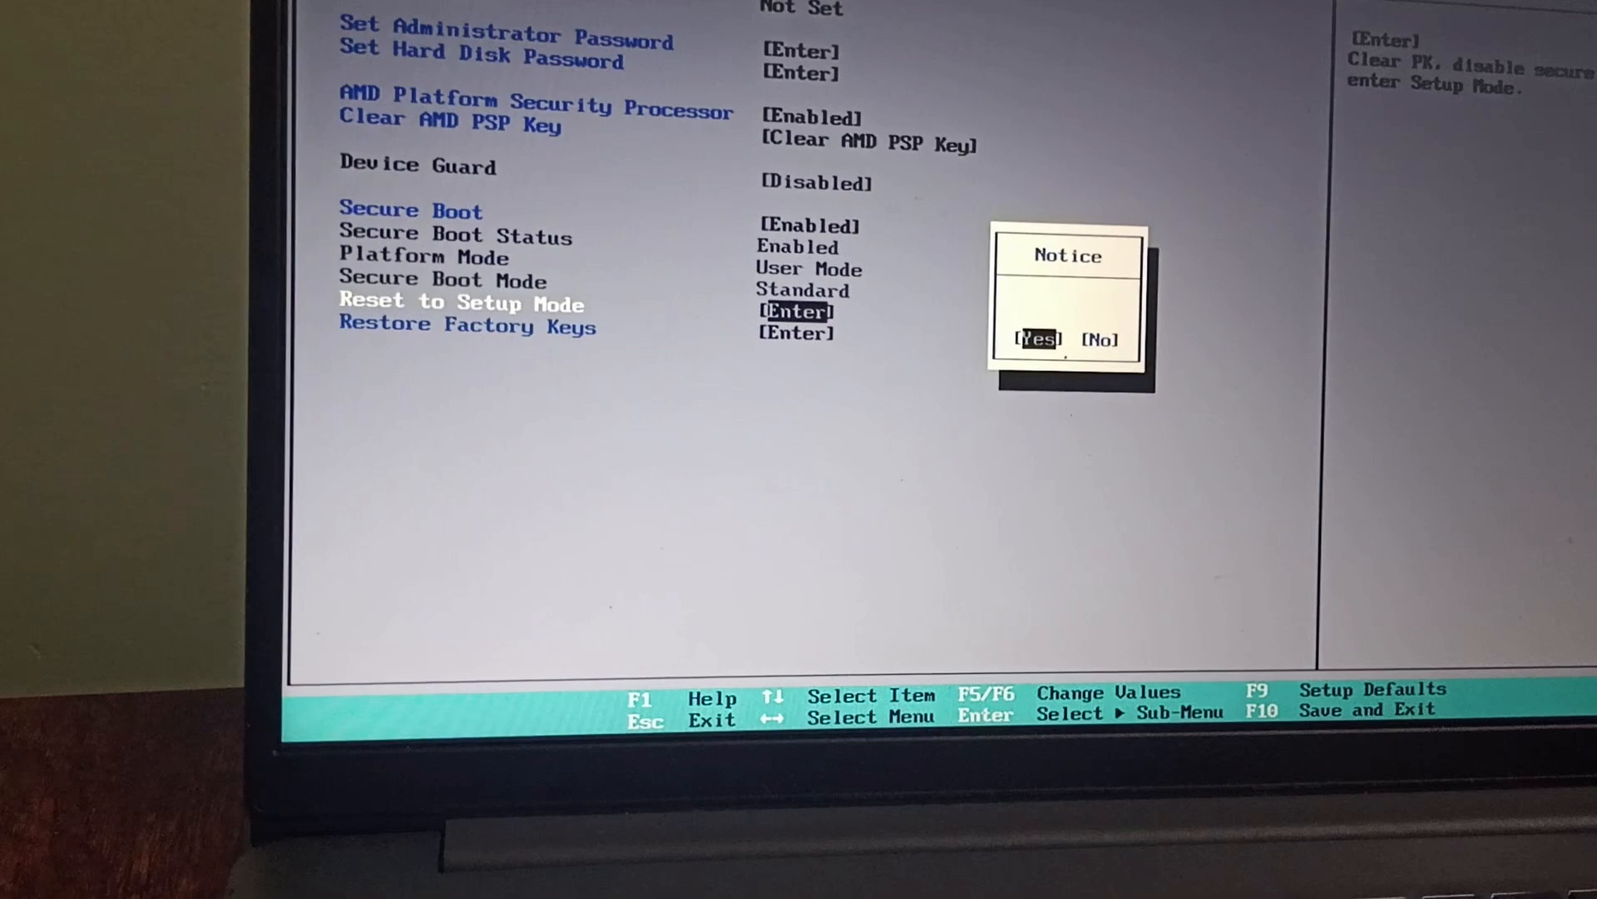